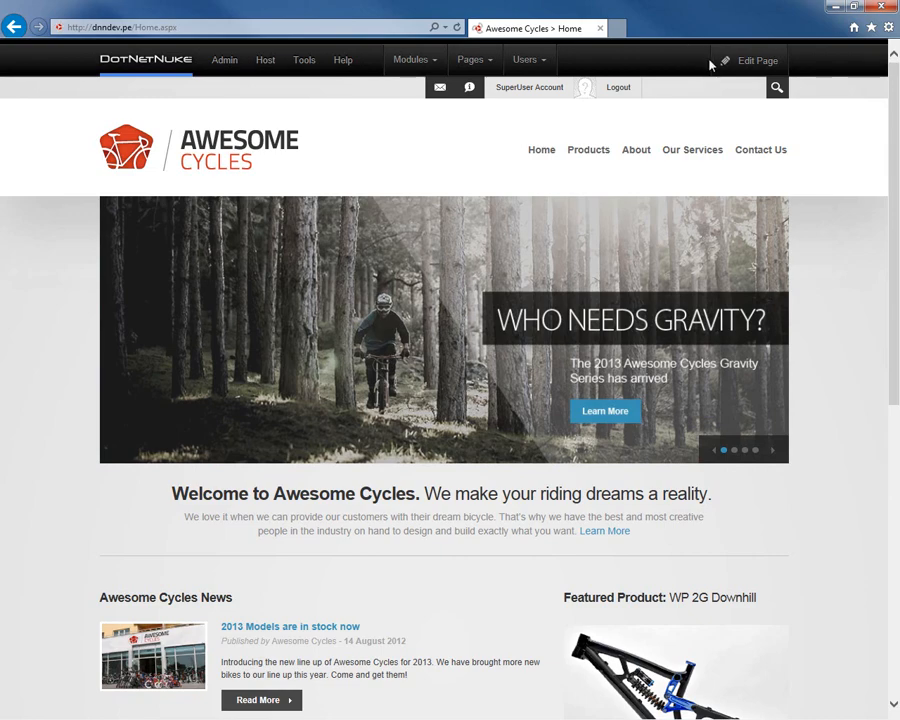
# Switch the Awesome Cycles home page into edit mode via Edit This Page.
pyautogui.click(756, 60)
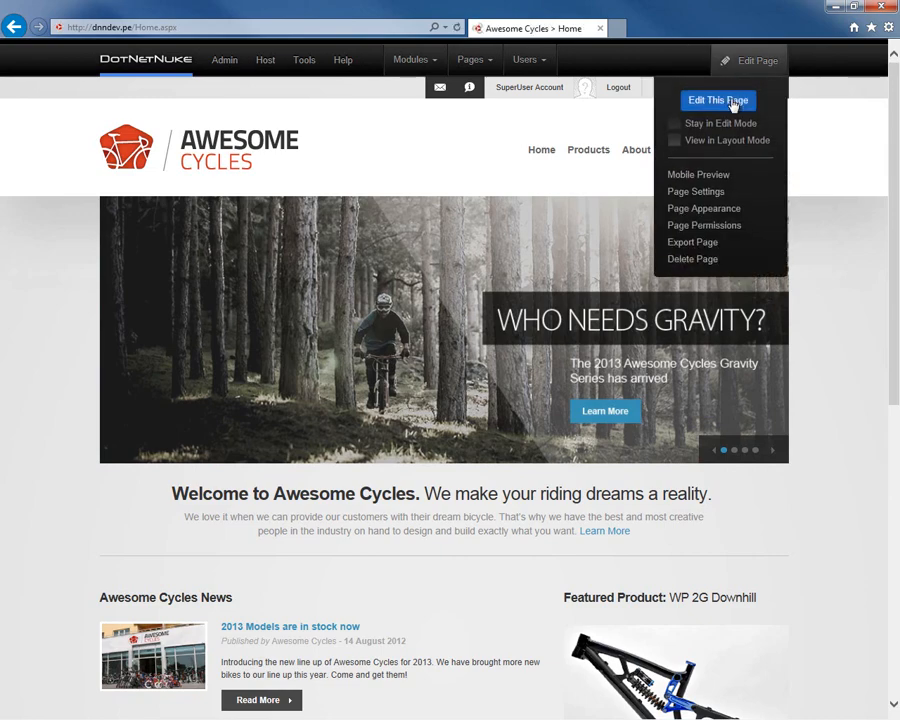
pyautogui.click(718, 100)
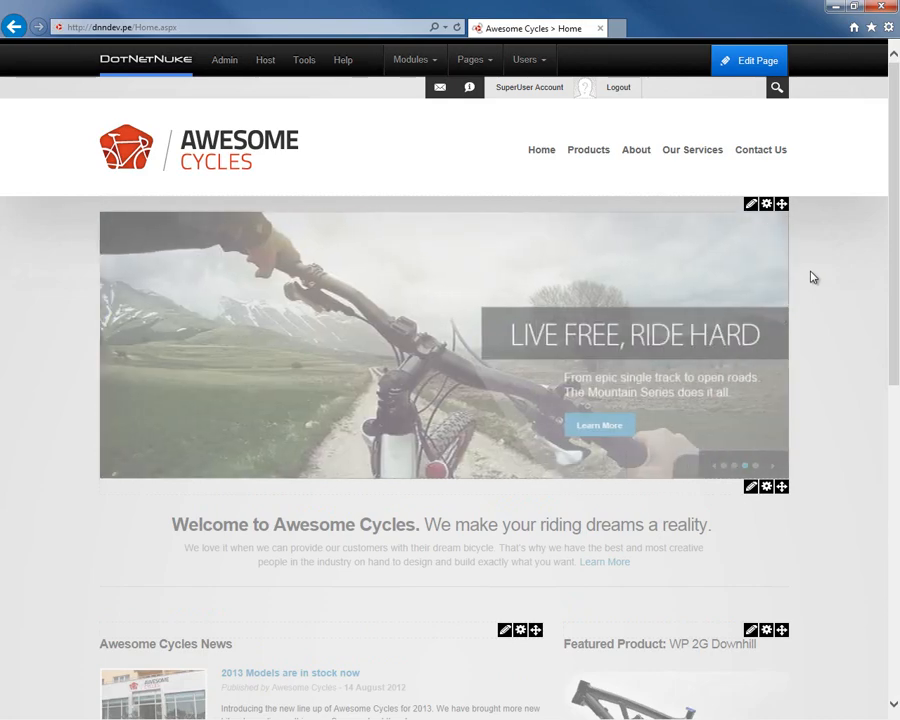
# Scroll down the home page to the footer with the Connect social-links module.
pyautogui.click(750, 204)
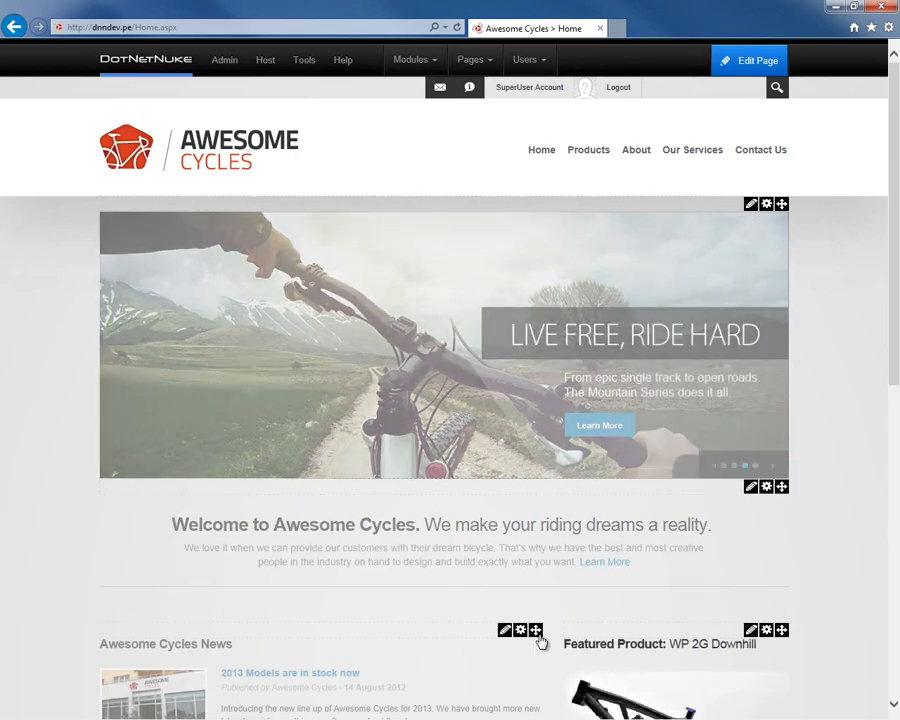
pyautogui.scroll(-3)
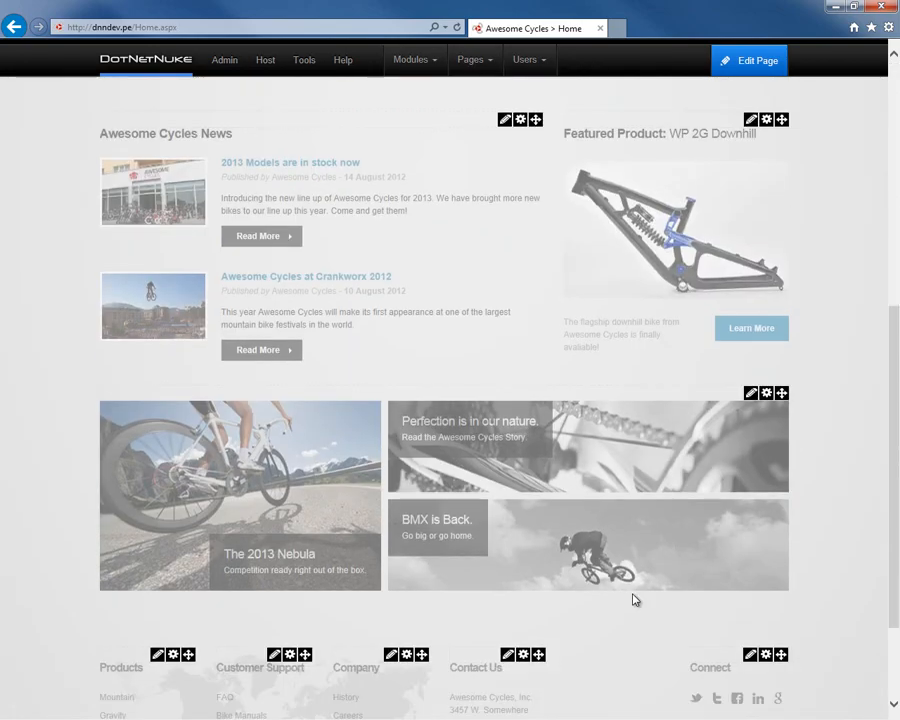
pyautogui.scroll(-3)
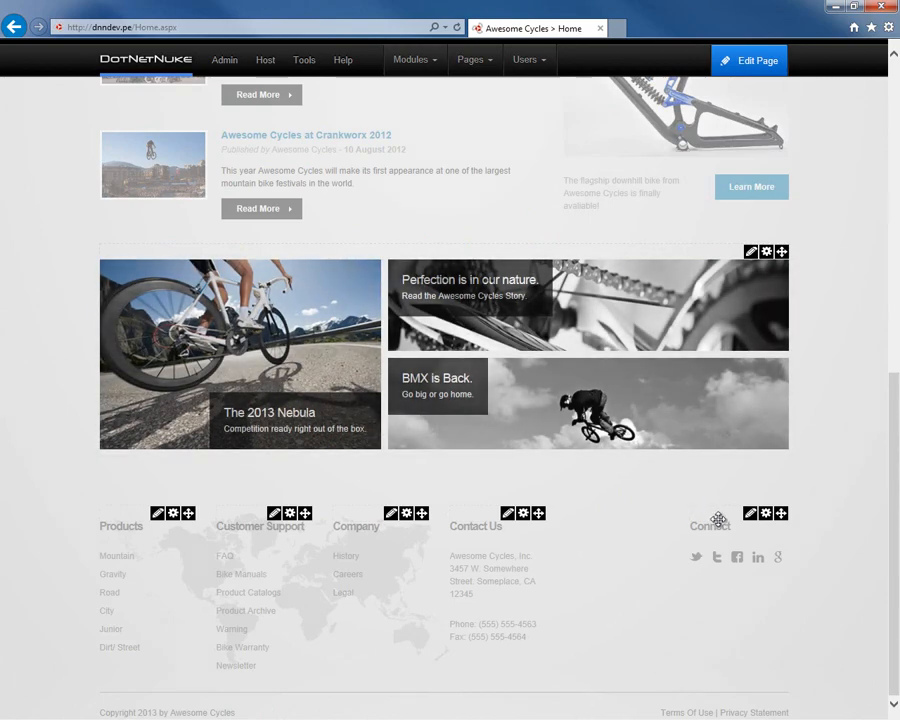
pyautogui.moveTo(812, 538)
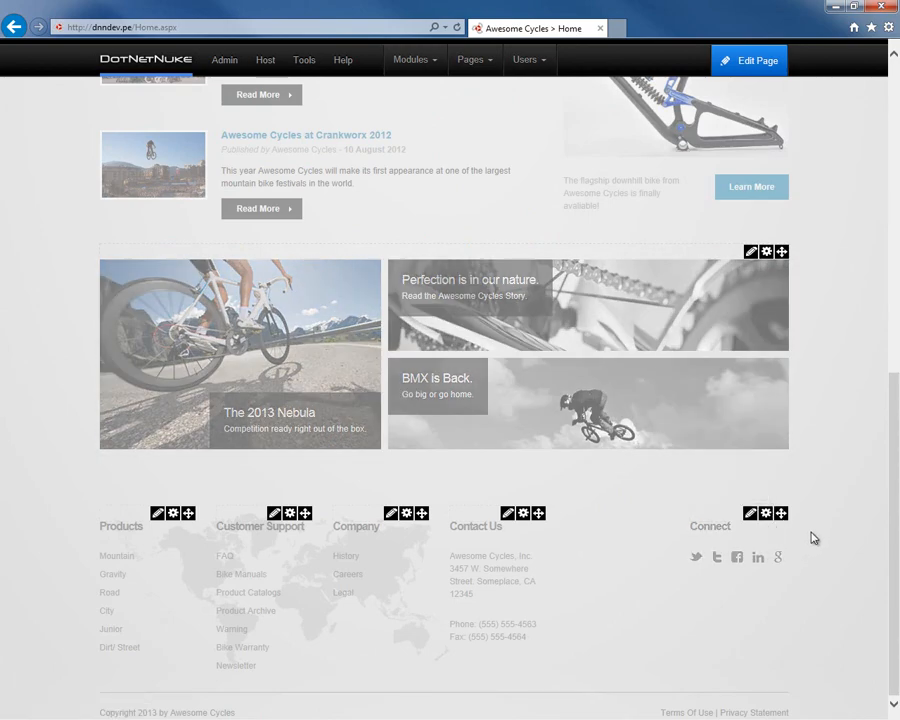
pyautogui.moveTo(724, 540)
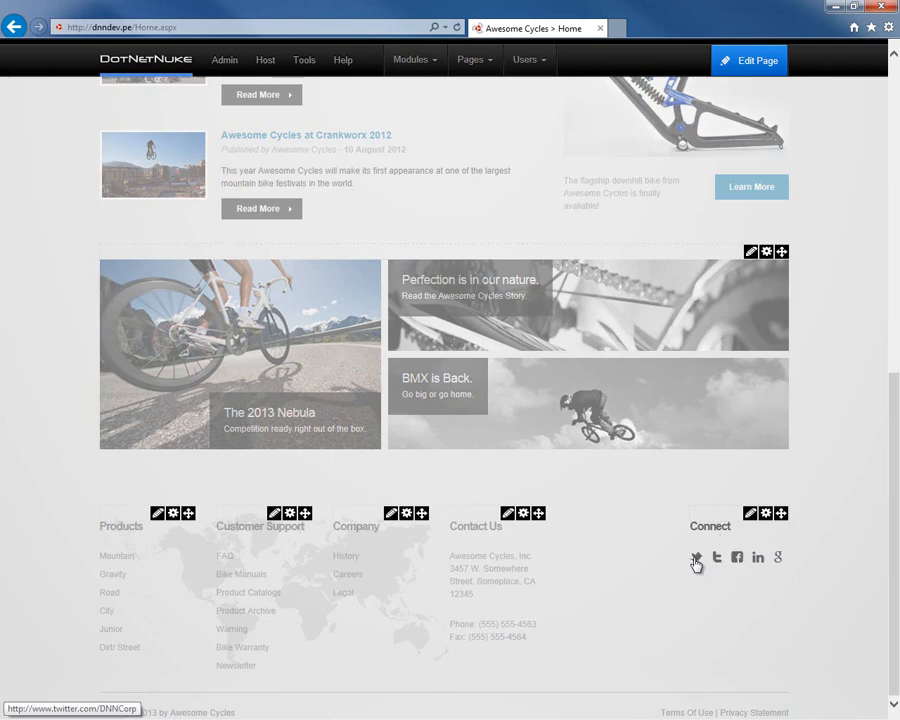
pyautogui.moveTo(736, 556)
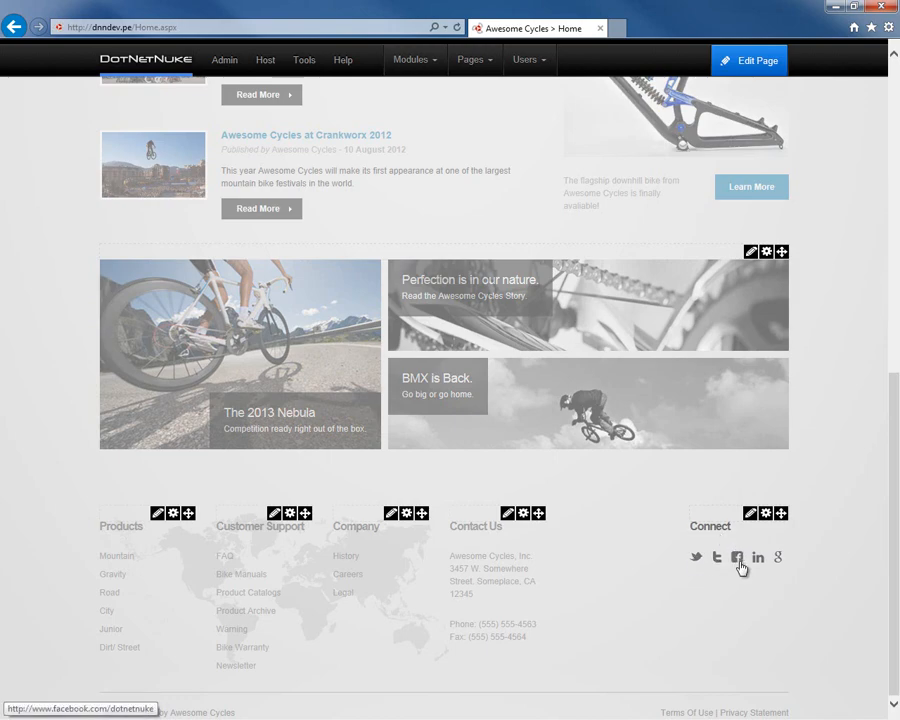
pyautogui.moveTo(716, 556)
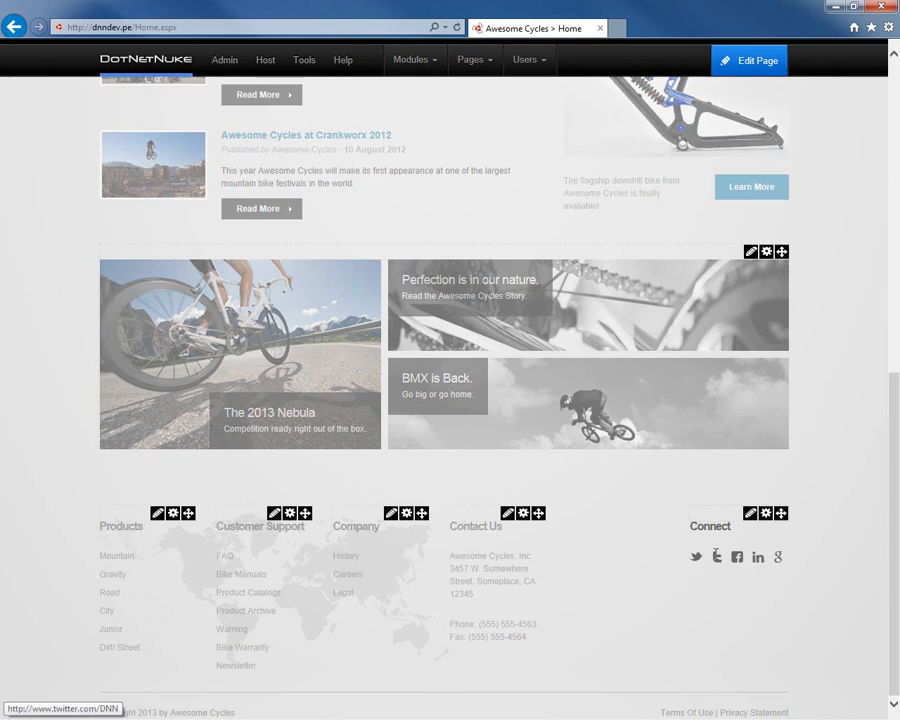
pyautogui.moveTo(752, 632)
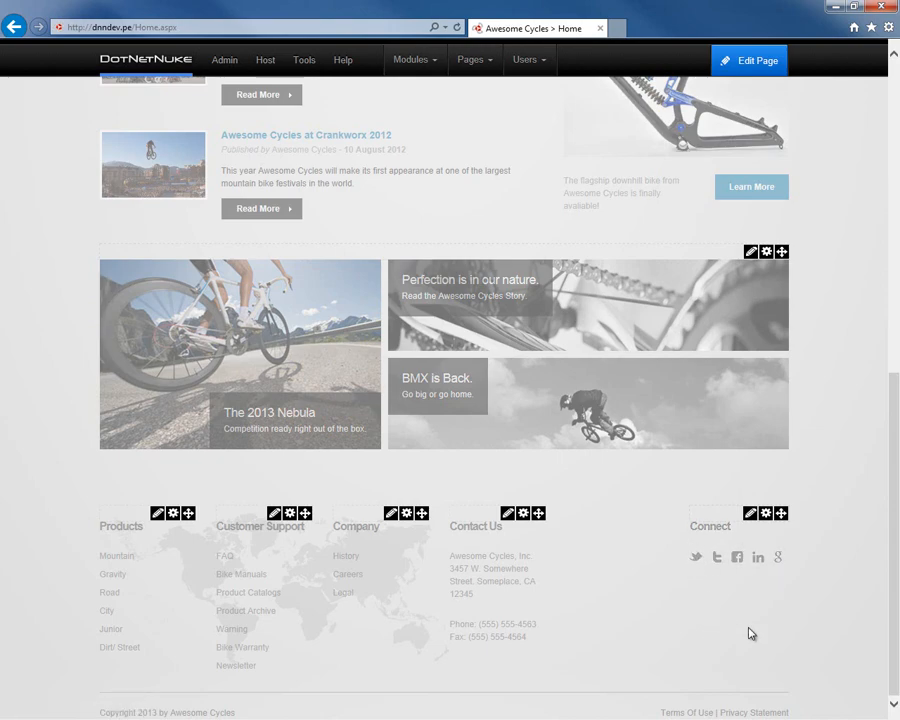
# Delete the Connect social-links module from the footer and confirm with Yes.
pyautogui.click(766, 512)
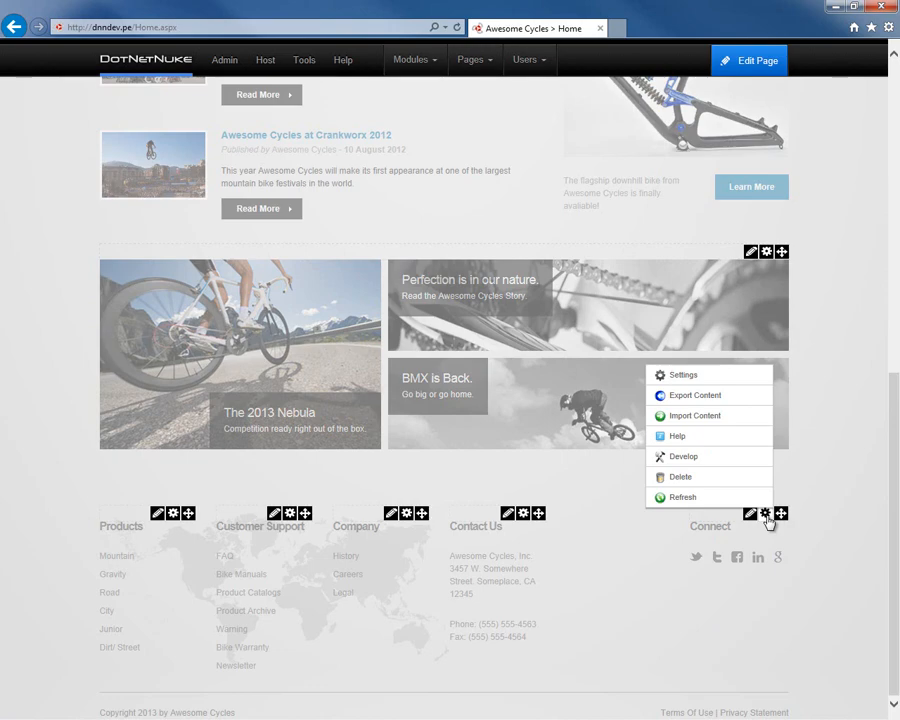
pyautogui.moveTo(684, 376)
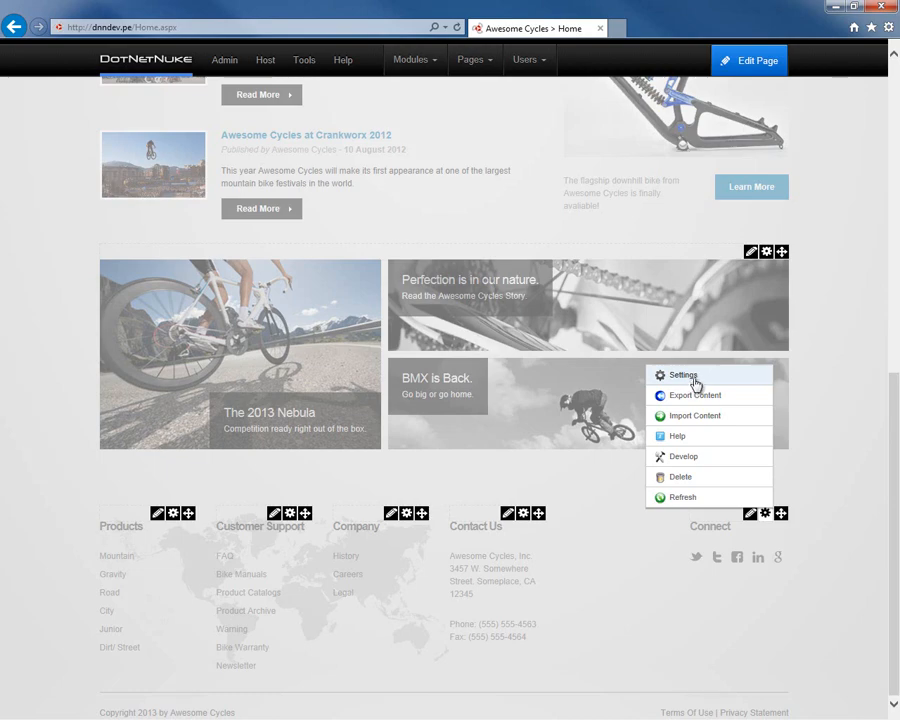
pyautogui.moveTo(684, 456)
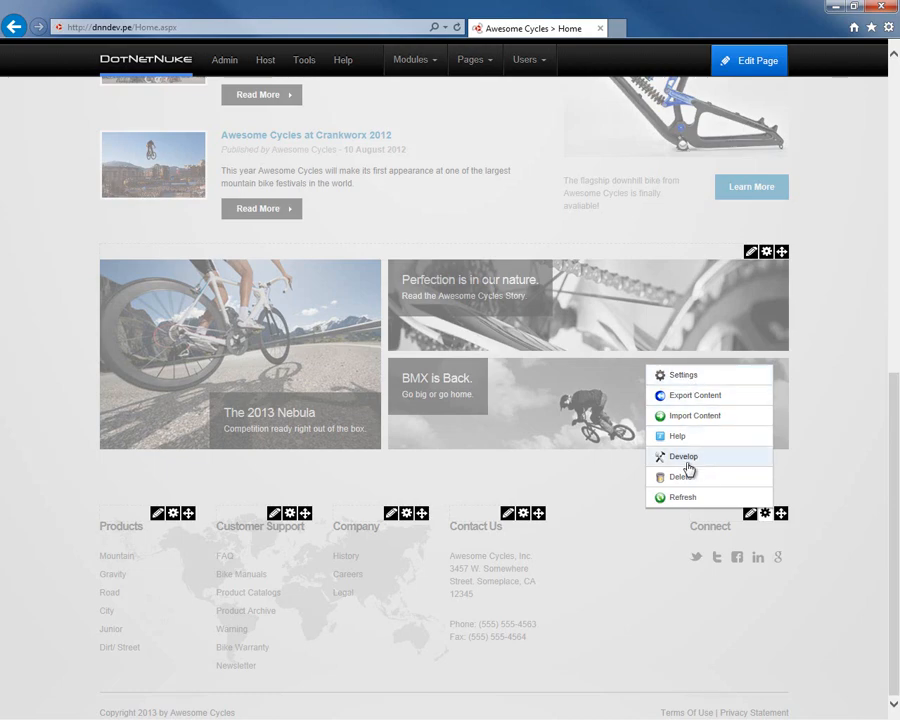
pyautogui.moveTo(680, 476)
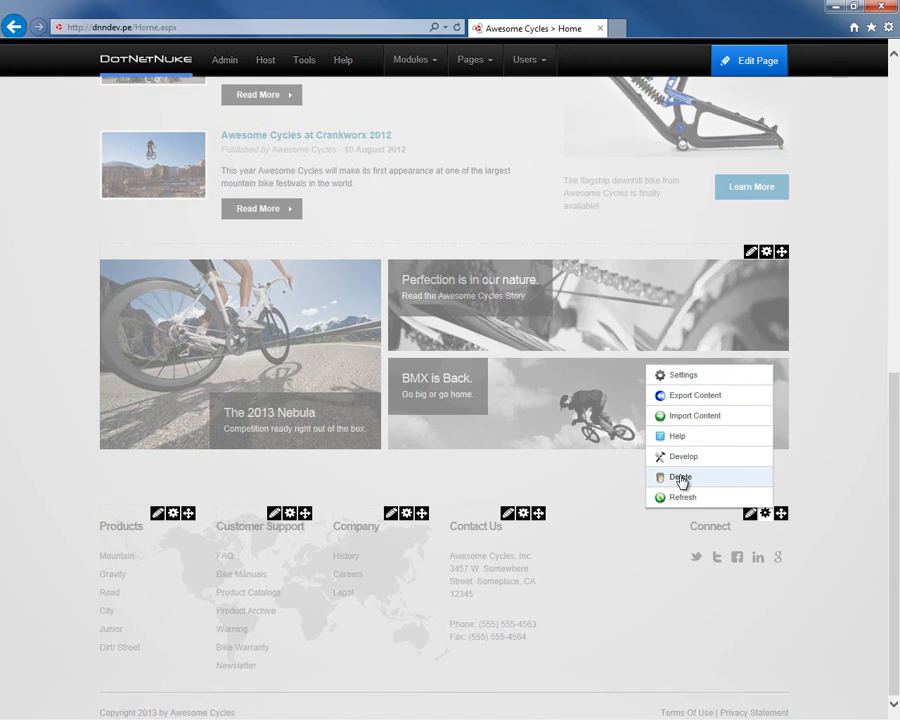
pyautogui.click(680, 476)
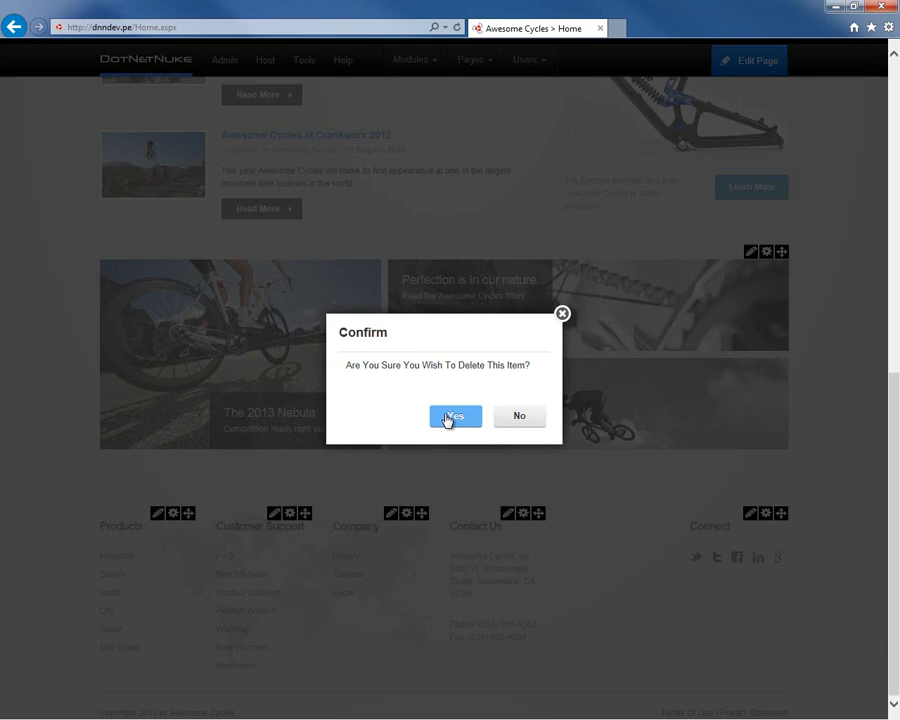
pyautogui.click(454, 416)
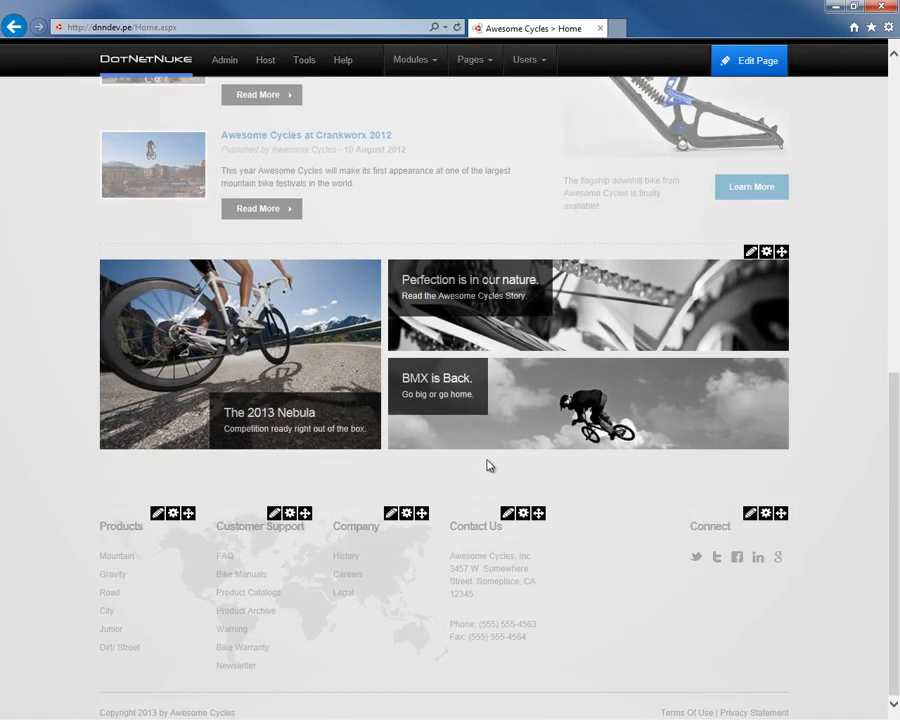
pyautogui.scroll(3)
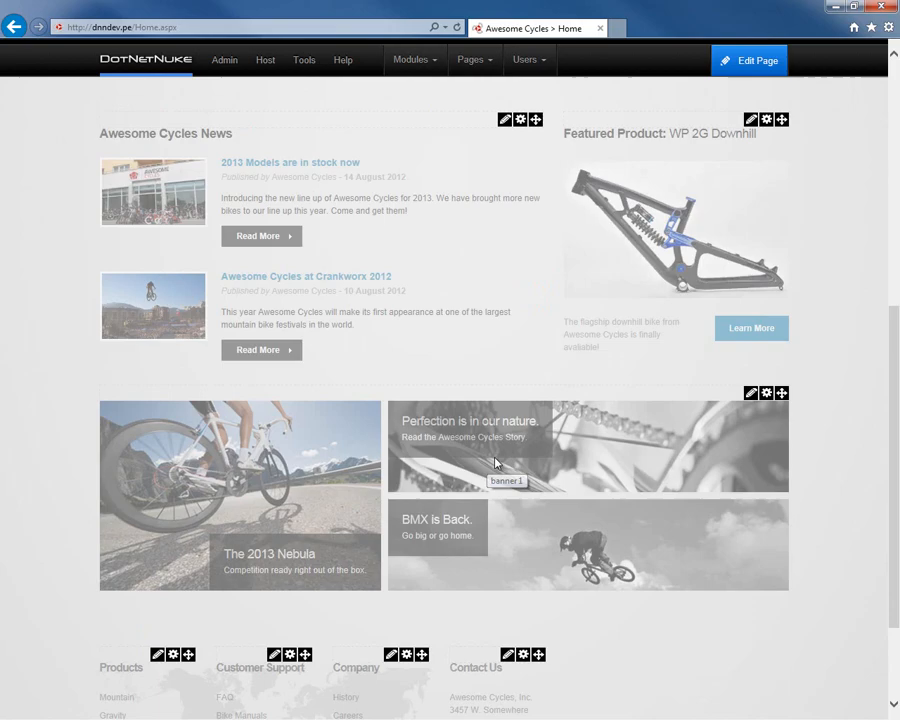
pyautogui.scroll(-3)
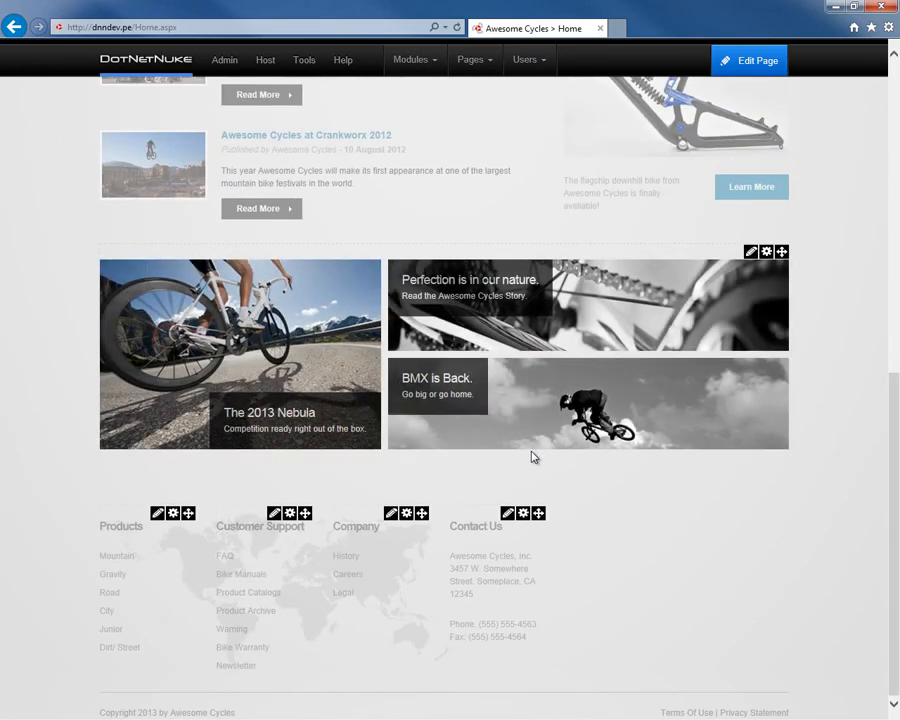
# Navigate from the home page to the About page of the site.
pyautogui.scroll(3)
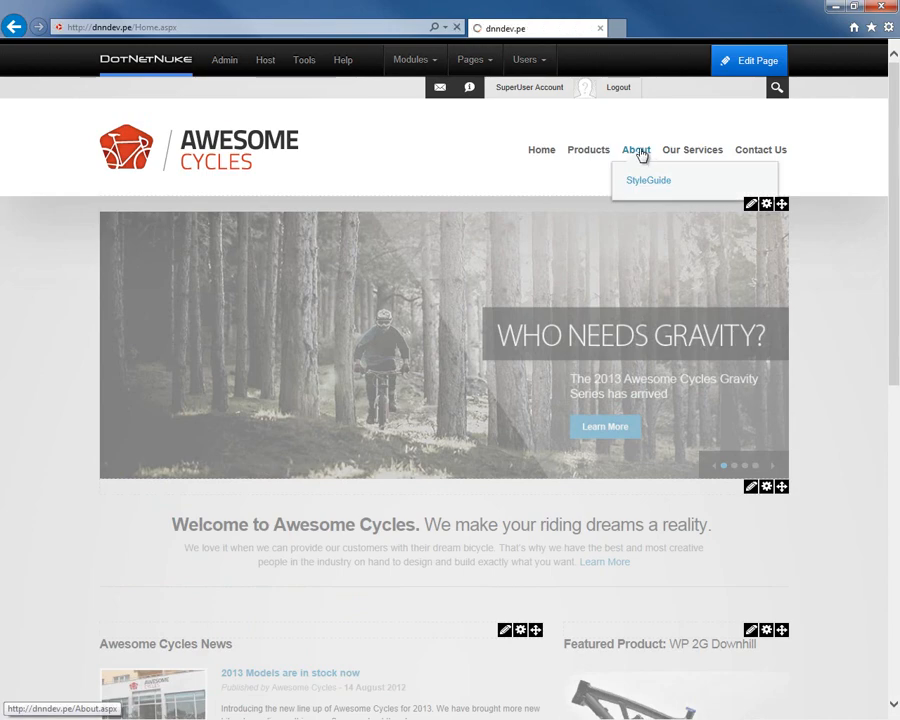
pyautogui.click(636, 148)
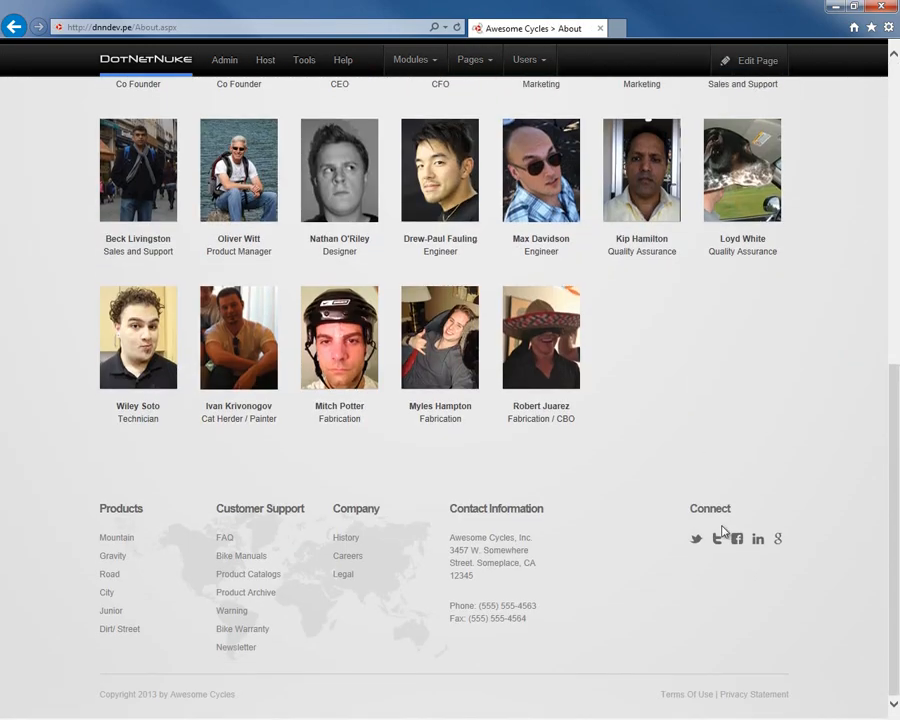
pyautogui.moveTo(716, 538)
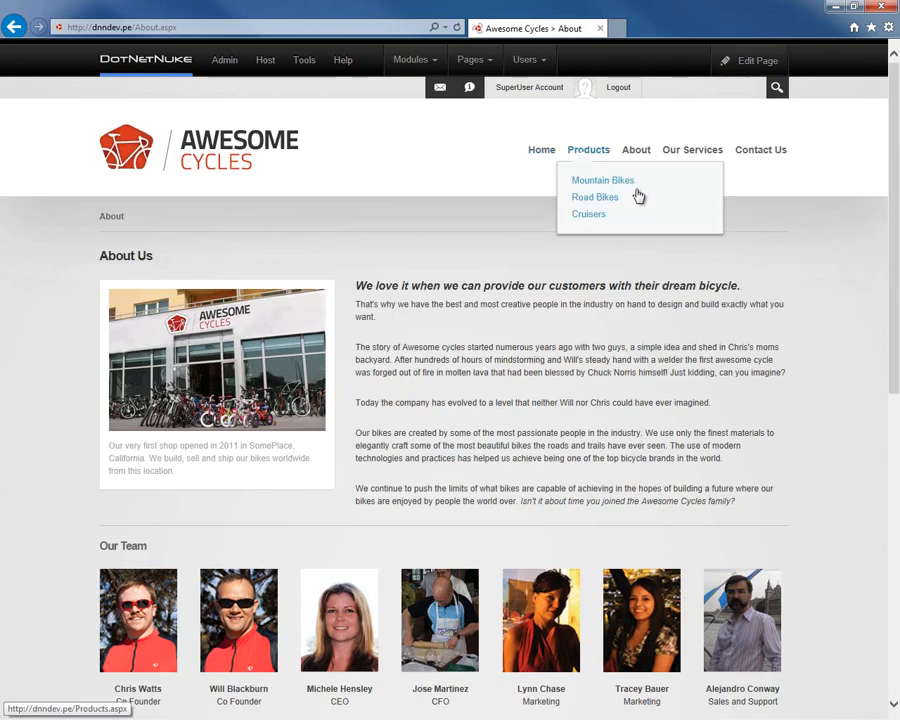
pyautogui.moveTo(476, 204)
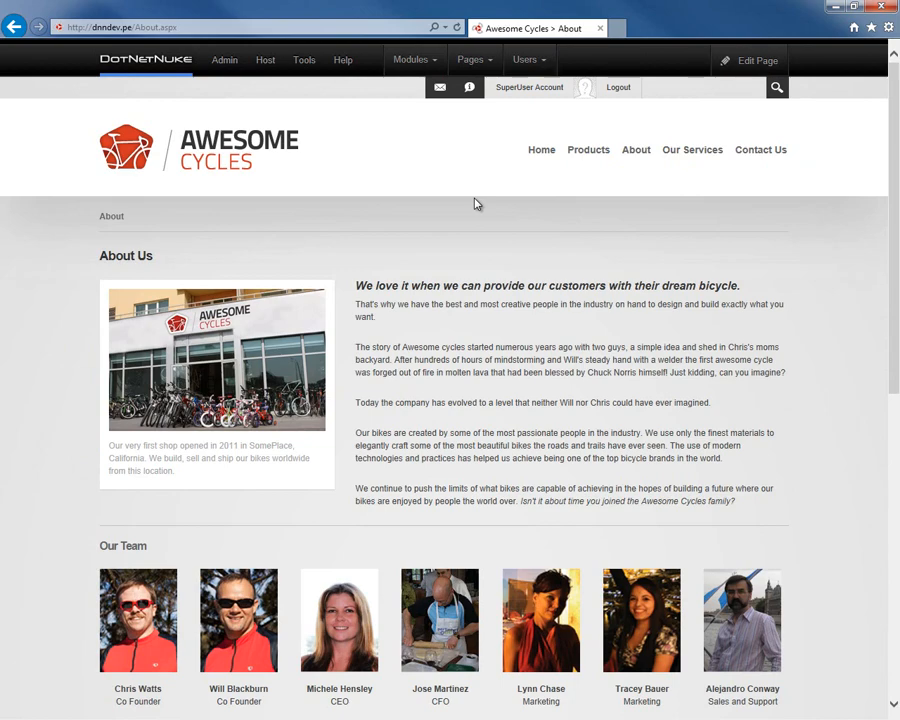
# Go to Host > Extensions and scroll the Modules list toward Form and List.
pyautogui.click(264, 60)
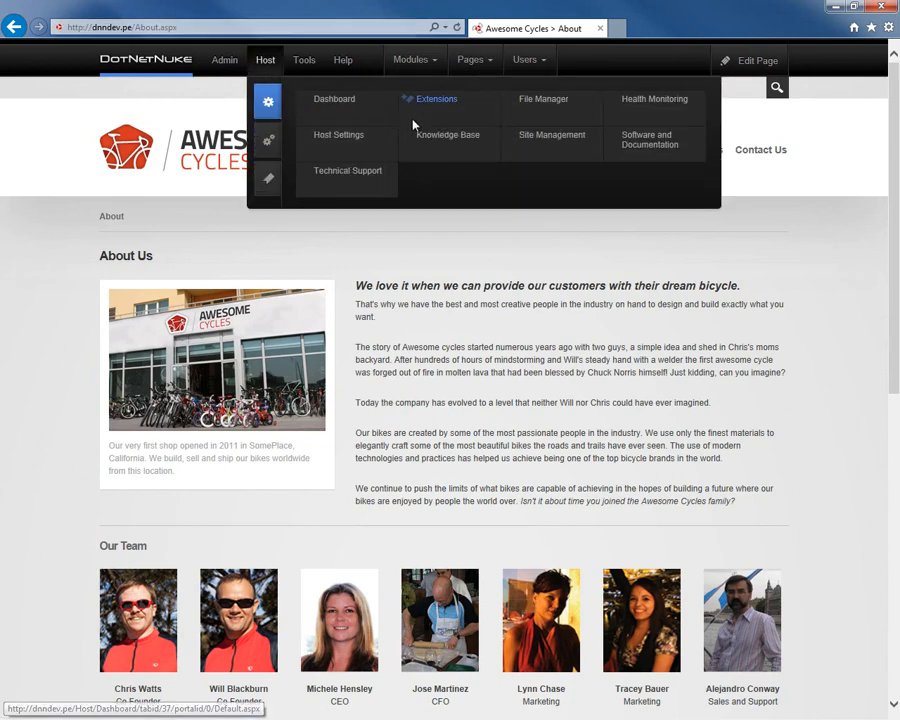
pyautogui.click(436, 100)
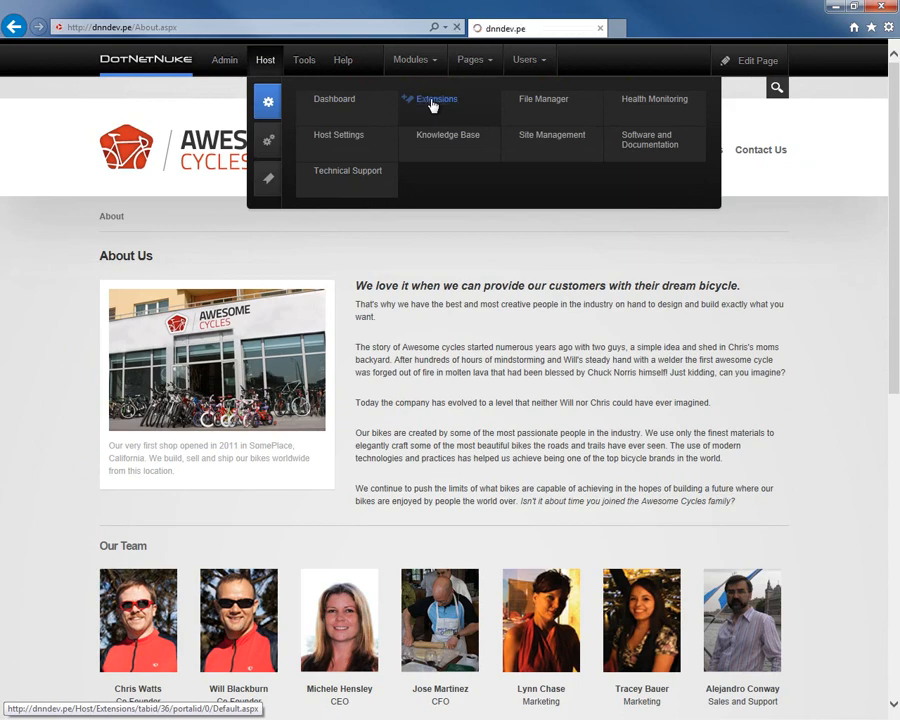
pyautogui.click(436, 98)
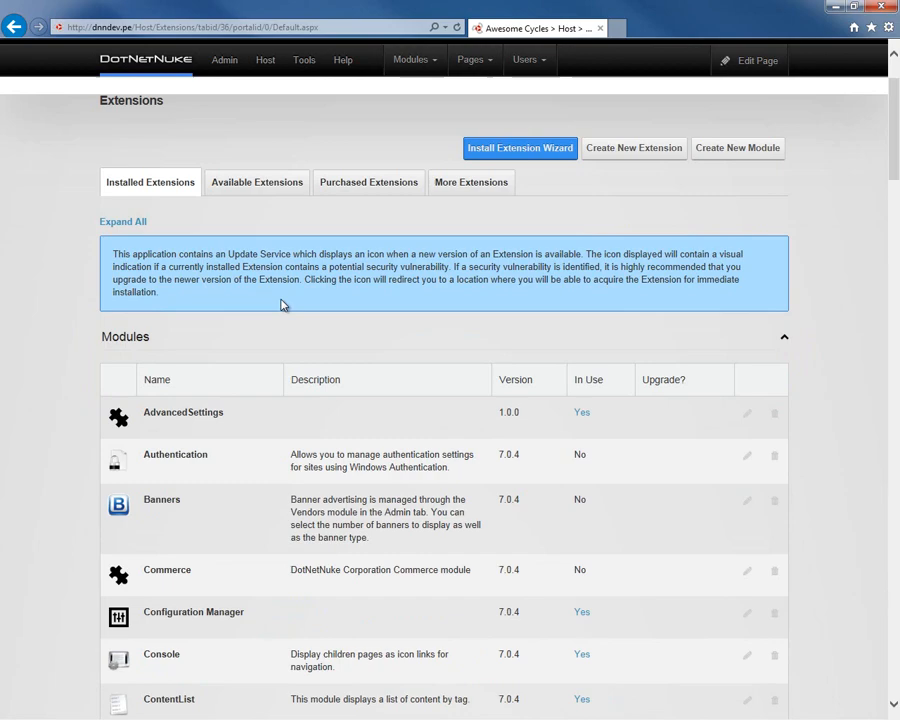
pyautogui.scroll(-3)
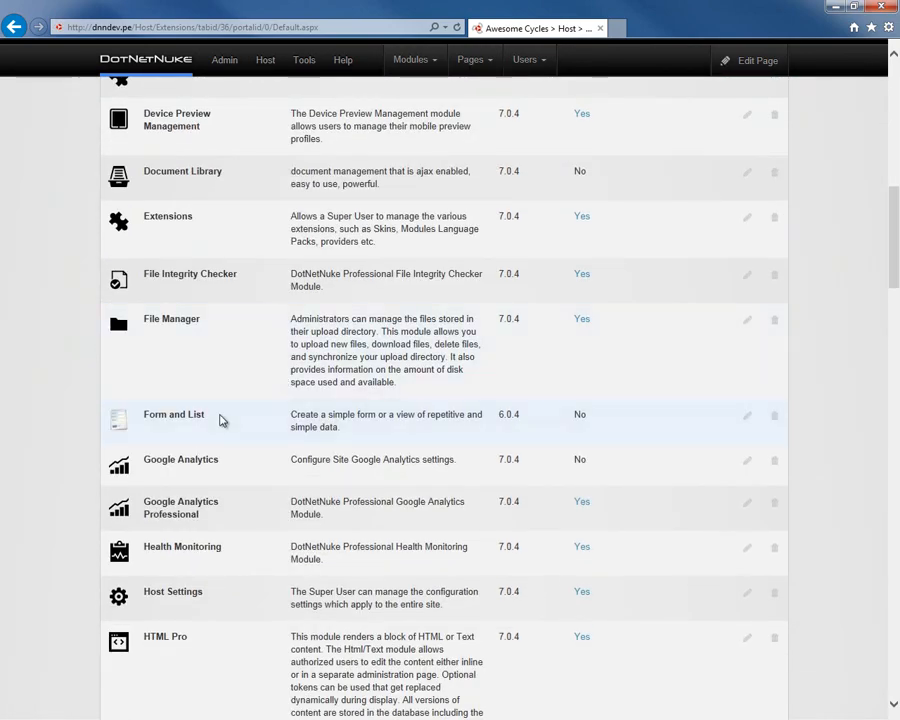
pyautogui.moveTo(170, 428)
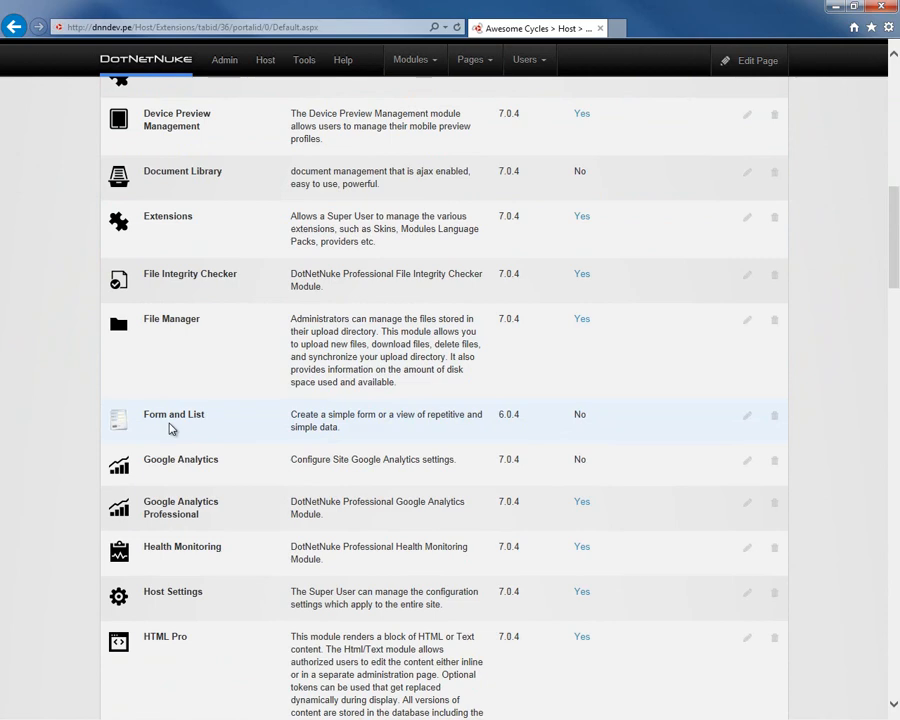
pyautogui.moveTo(236, 428)
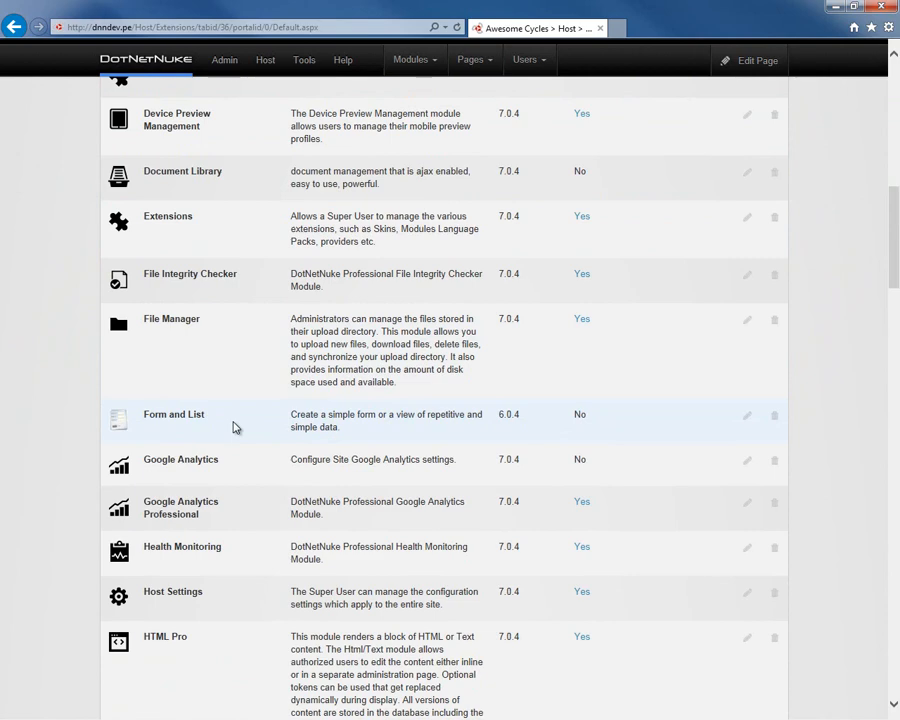
pyautogui.moveTo(584, 414)
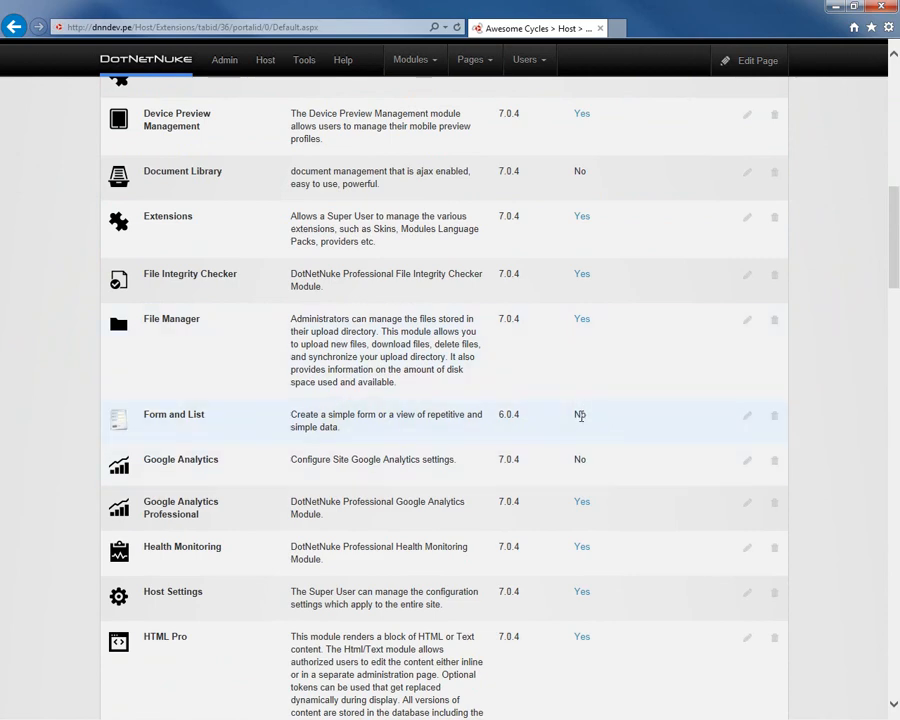
pyautogui.moveTo(584, 420)
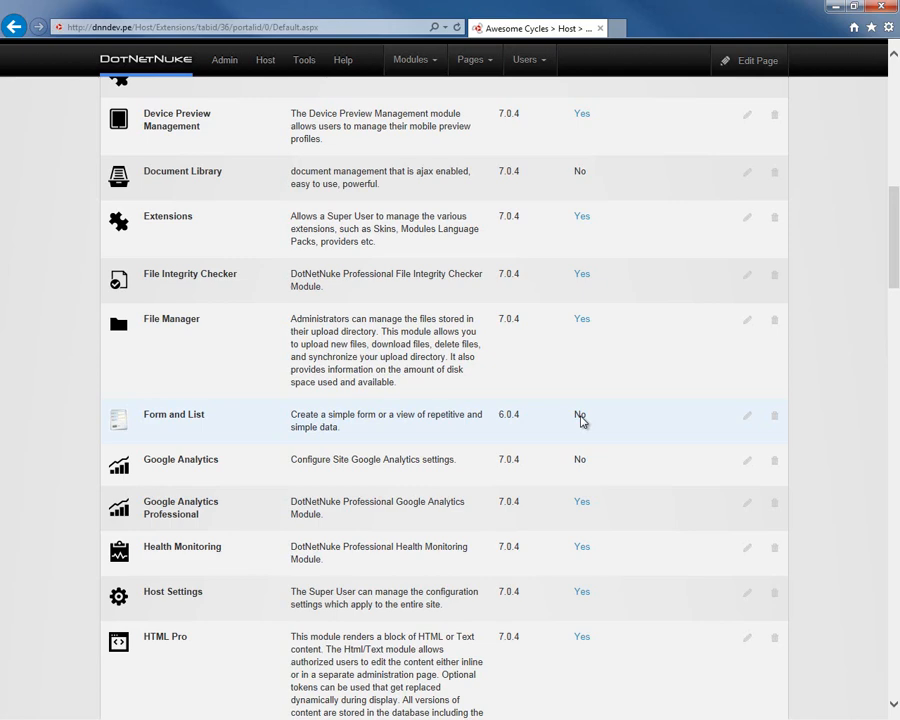
pyautogui.moveTo(724, 404)
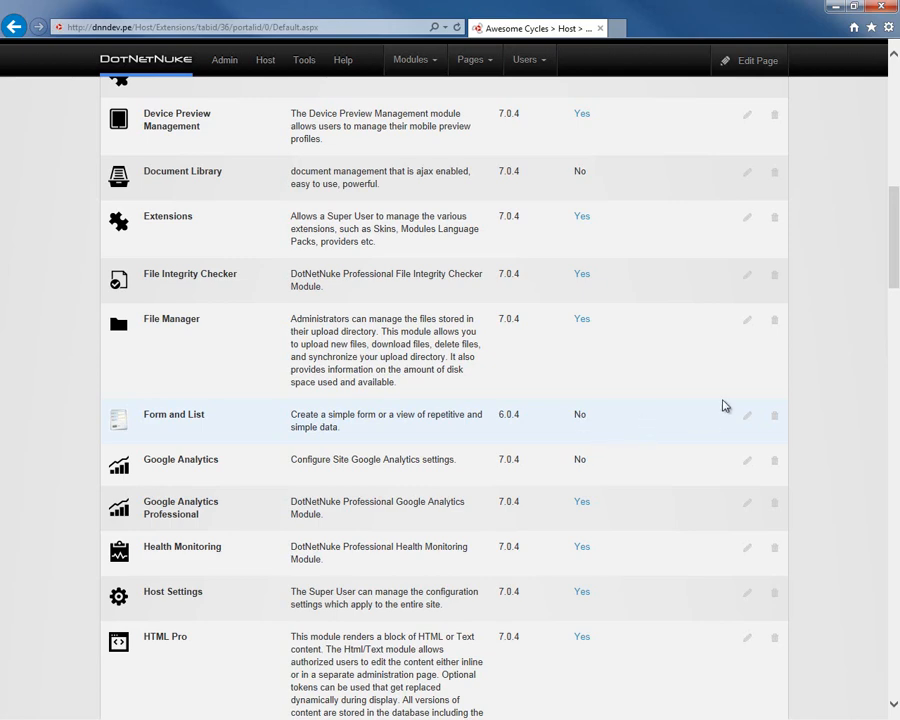
pyautogui.moveTo(776, 418)
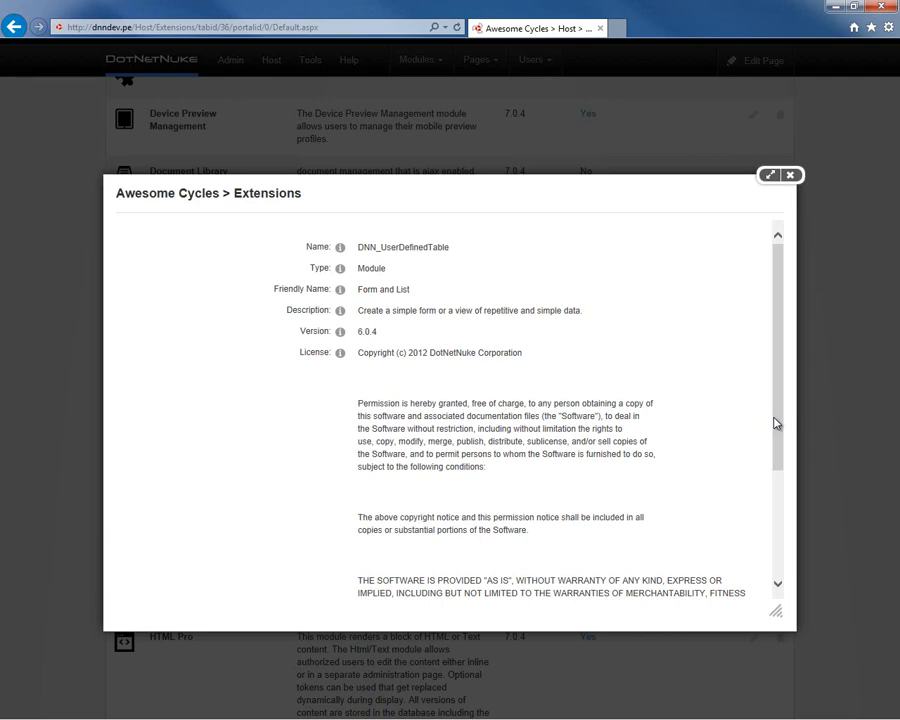
# Tick Delete Files?, uninstall the Form and List package and confirm with Yes.
pyautogui.scroll(-3)
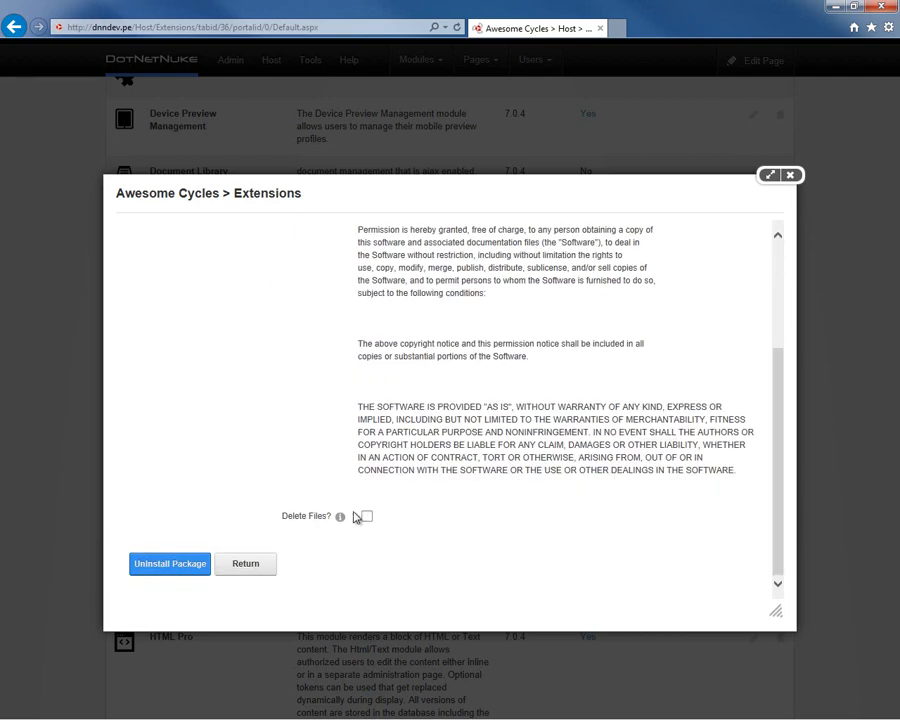
pyautogui.click(366, 516)
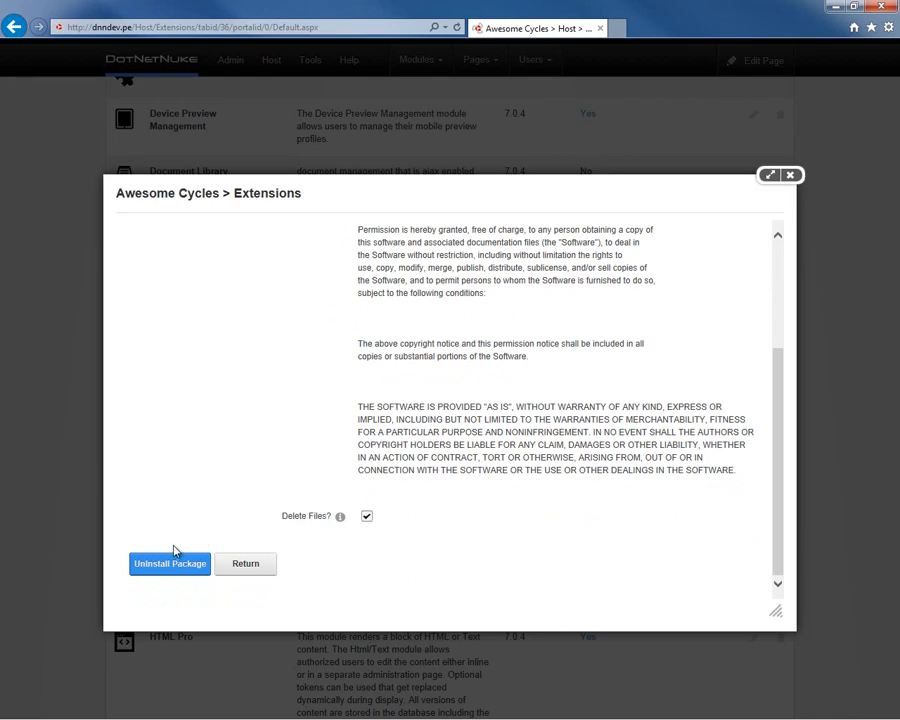
pyautogui.click(168, 564)
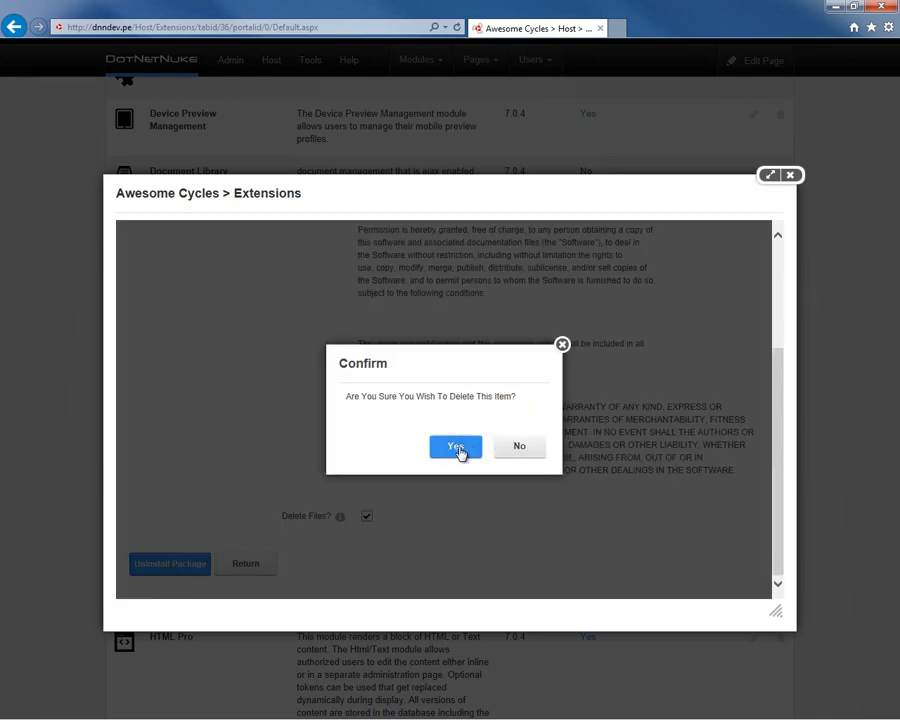
pyautogui.click(456, 446)
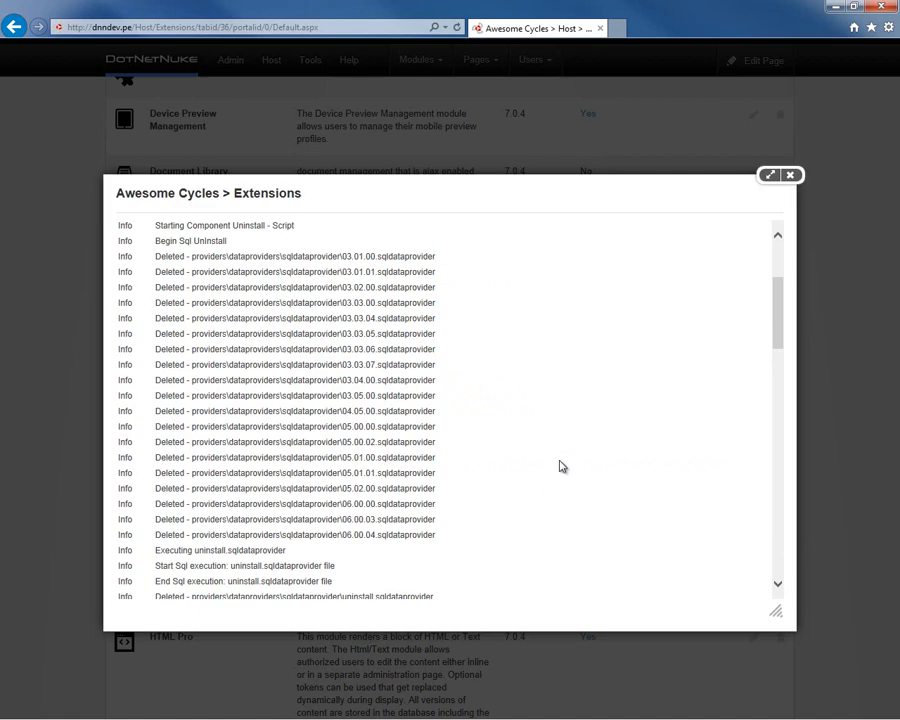
pyautogui.scroll(-3)
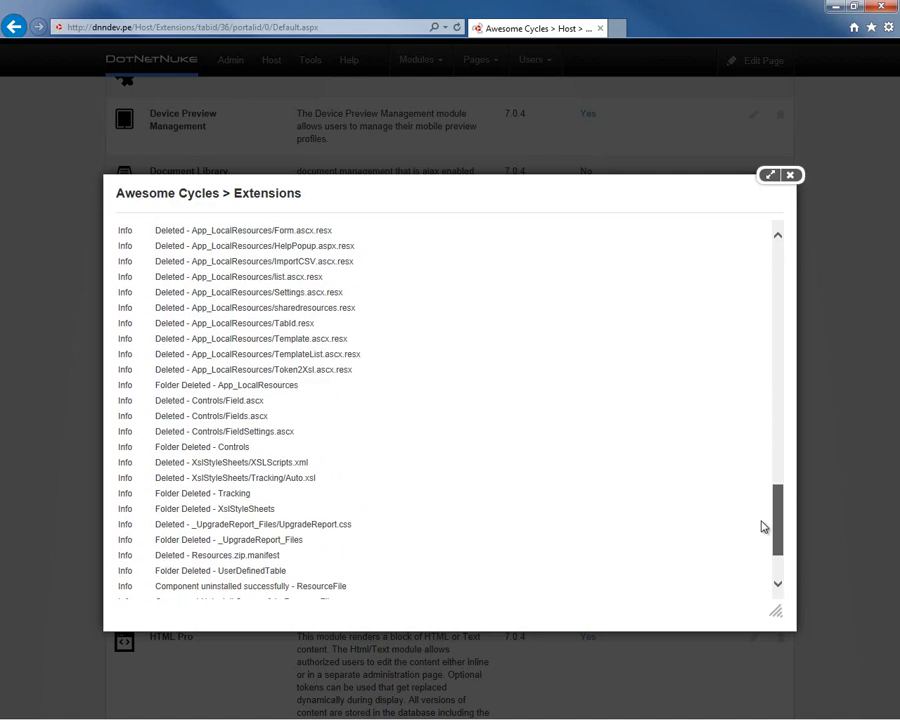
pyautogui.scroll(-3)
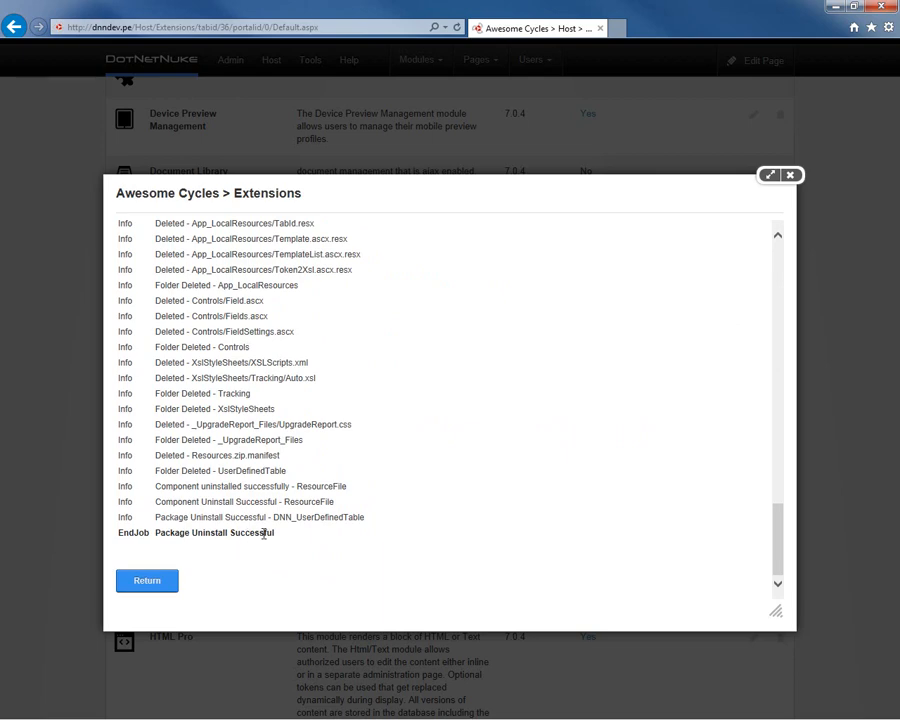
pyautogui.moveTo(192, 576)
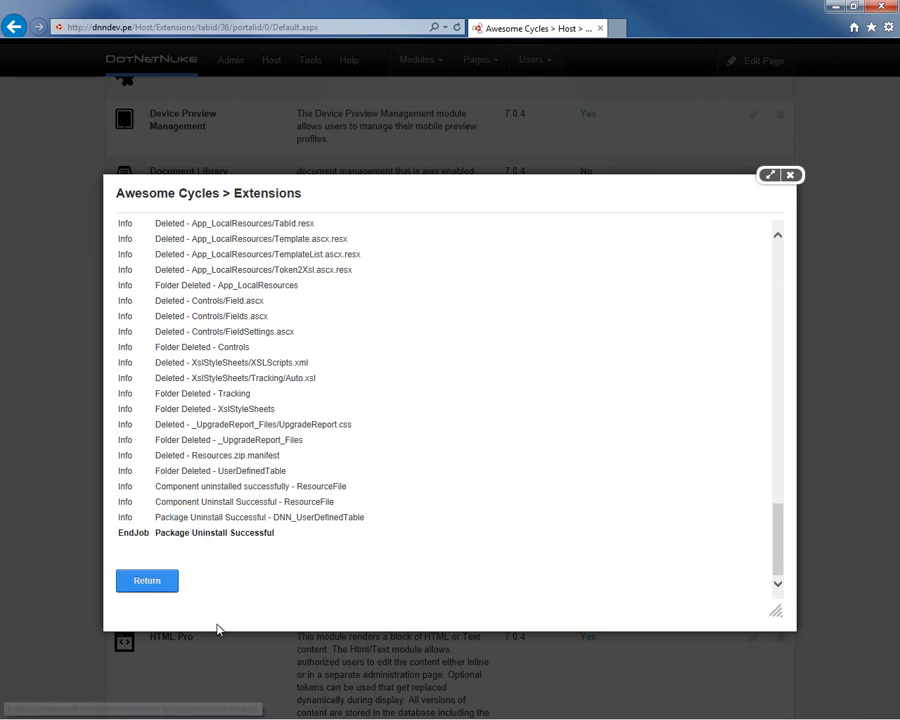
pyautogui.moveTo(28, 472)
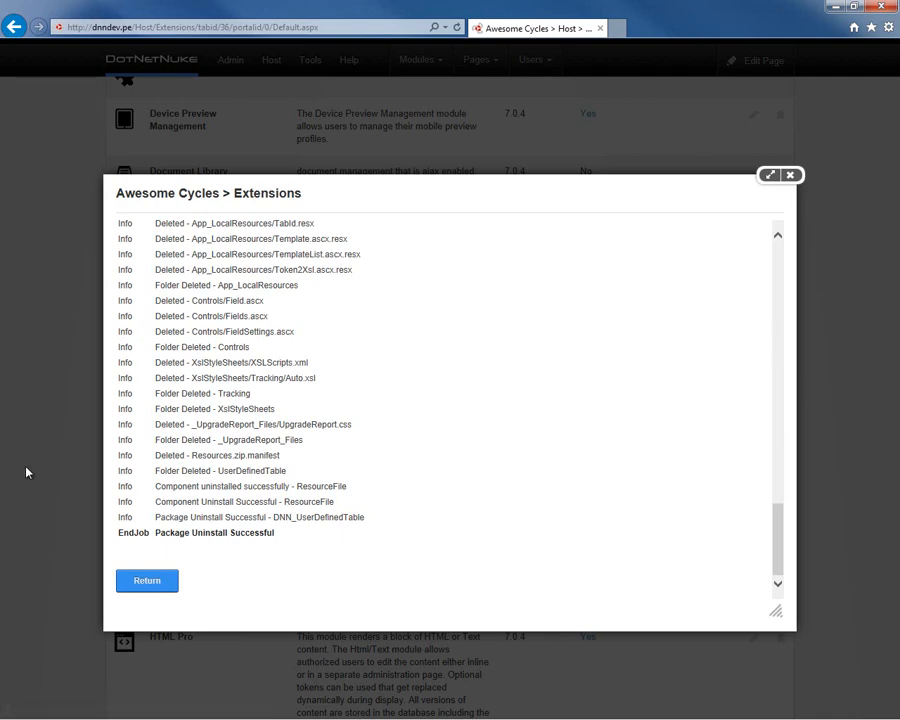